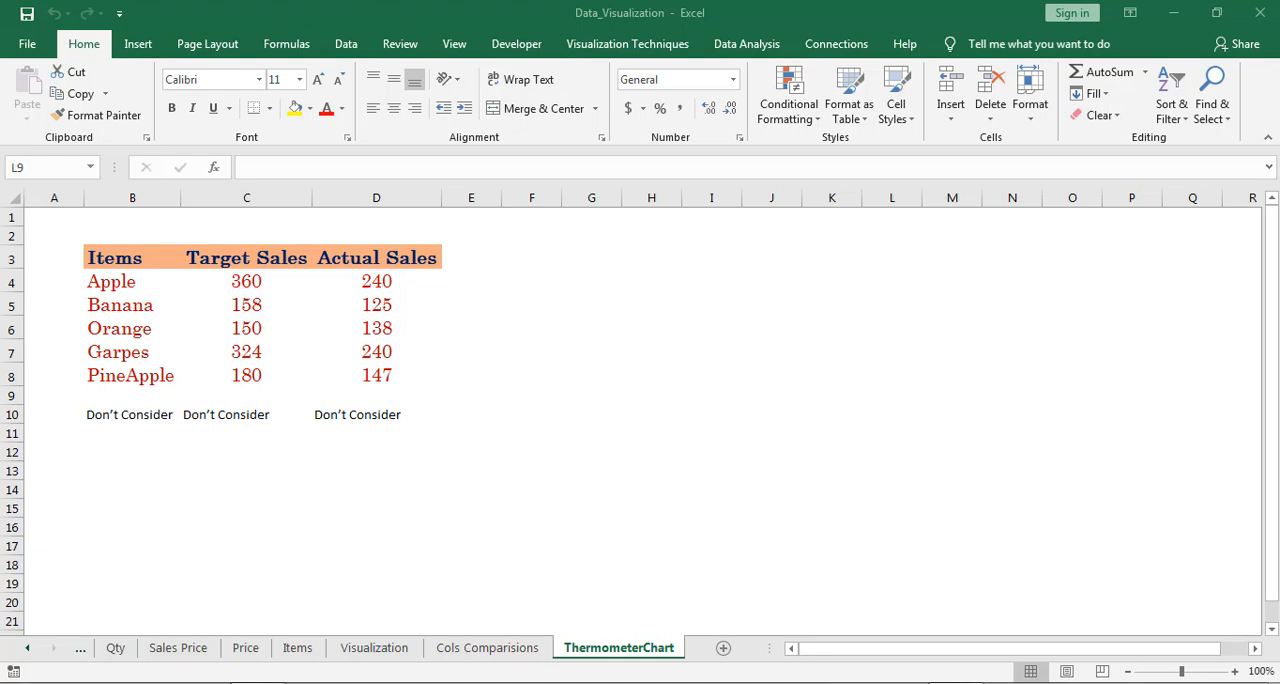
# - Review the Target Sales and Actual Sales columns and select an empty cell beside the table
pyautogui.click(472, 256)
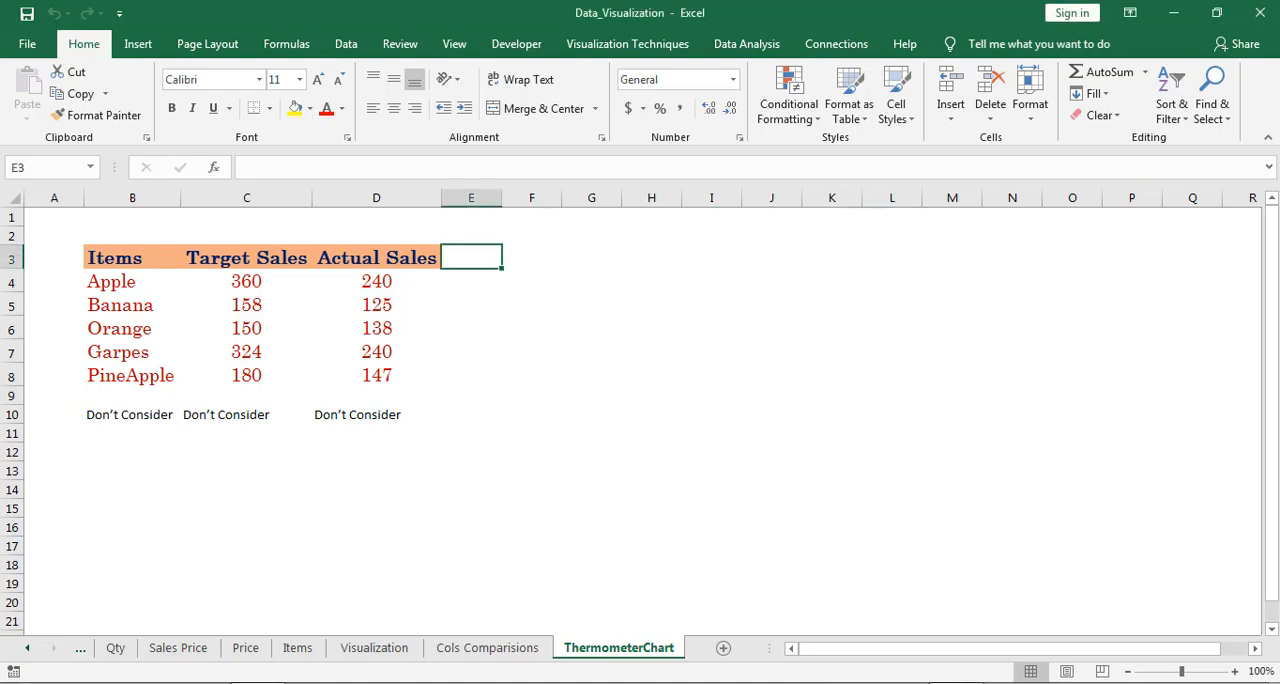
pyautogui.moveTo(246, 280); pyautogui.dragTo(246, 352)
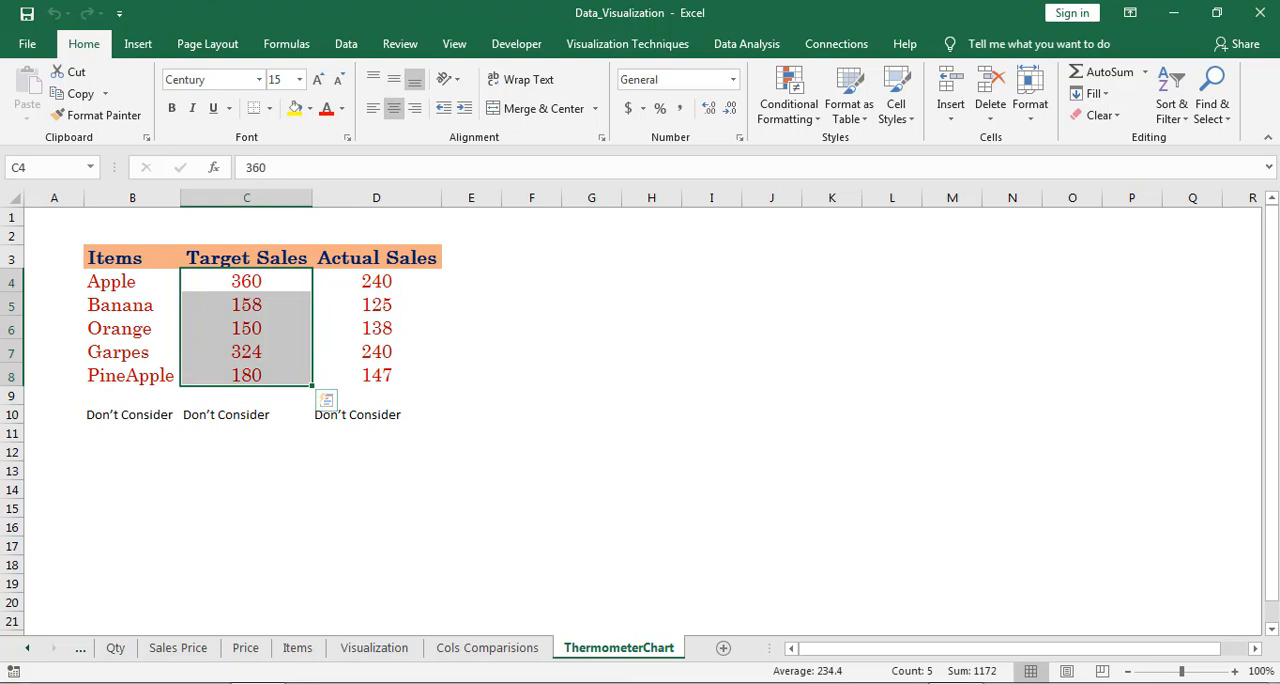
pyautogui.moveTo(376, 280); pyautogui.dragTo(376, 352)
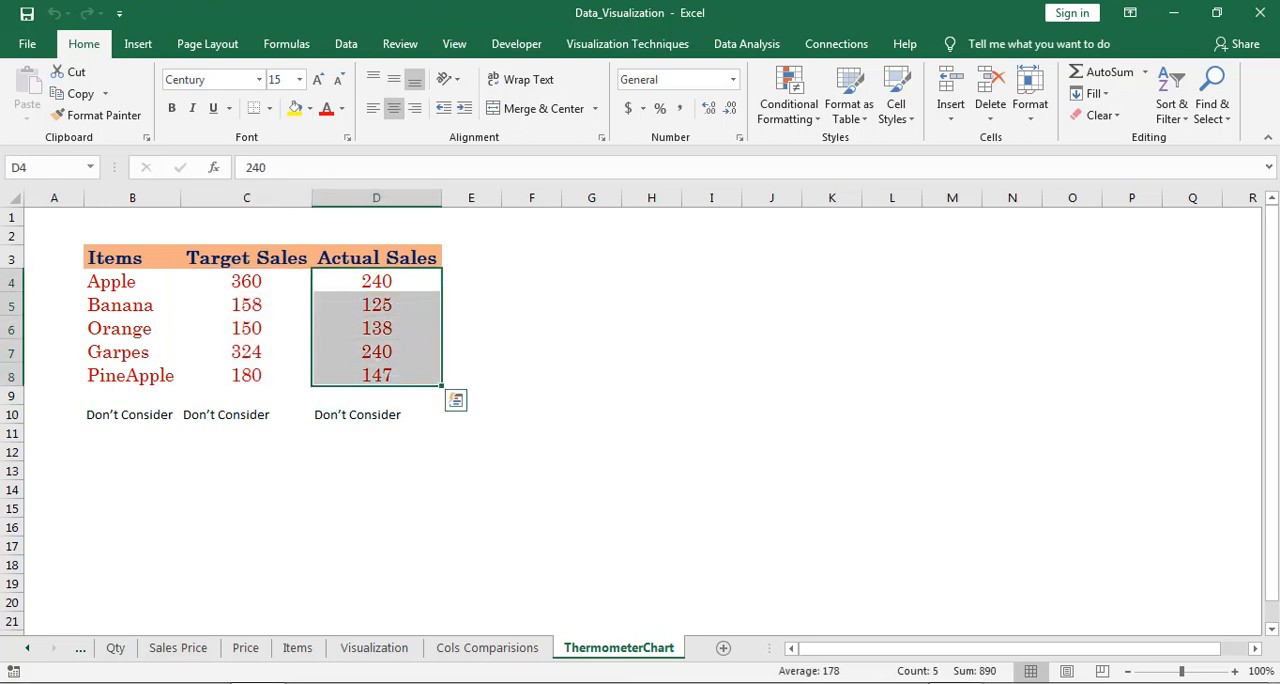
pyautogui.click(532, 280)
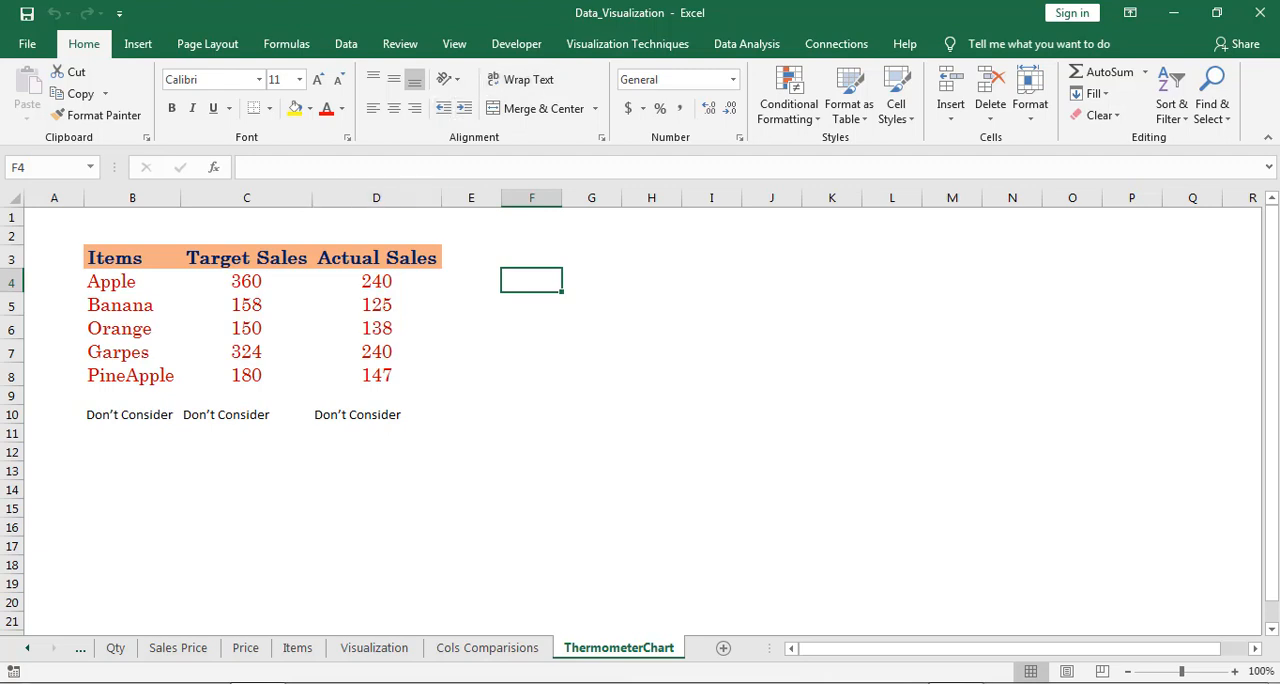
# - Start the ThermoMeter chart builder from Visualization Techniques with $F$3 as the chart cell
pyautogui.click(628, 44)
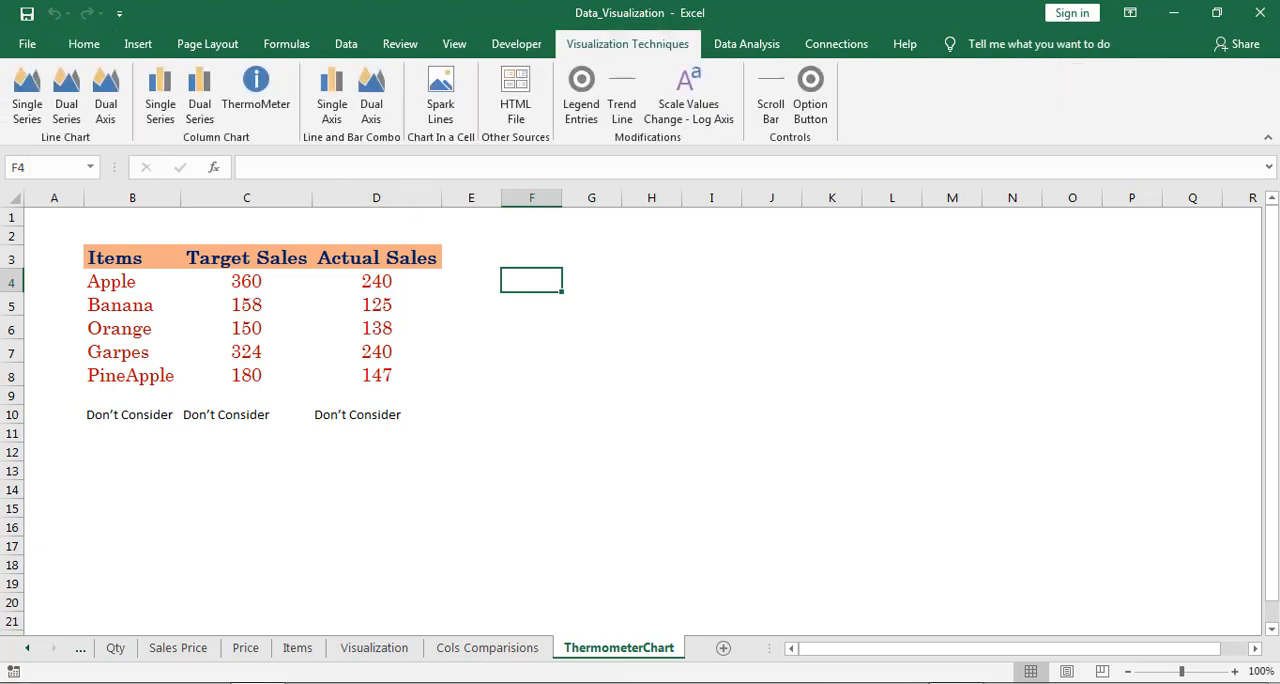
pyautogui.moveTo(256, 90)
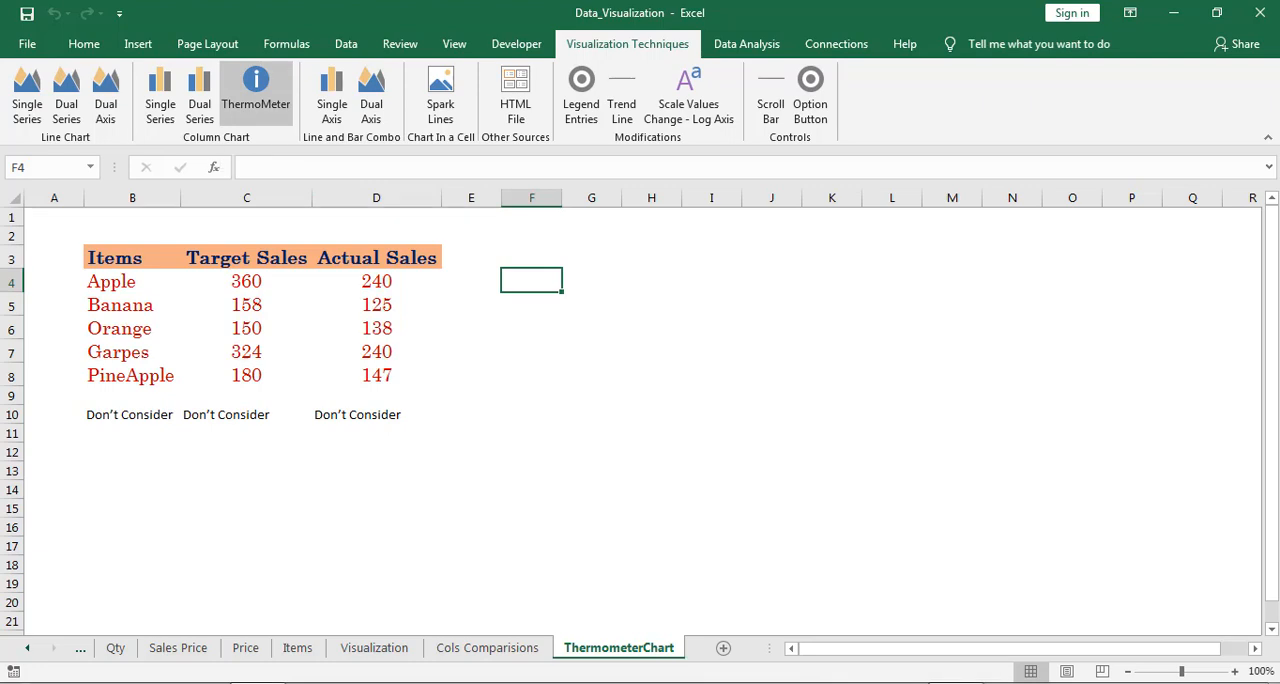
pyautogui.click(256, 90)
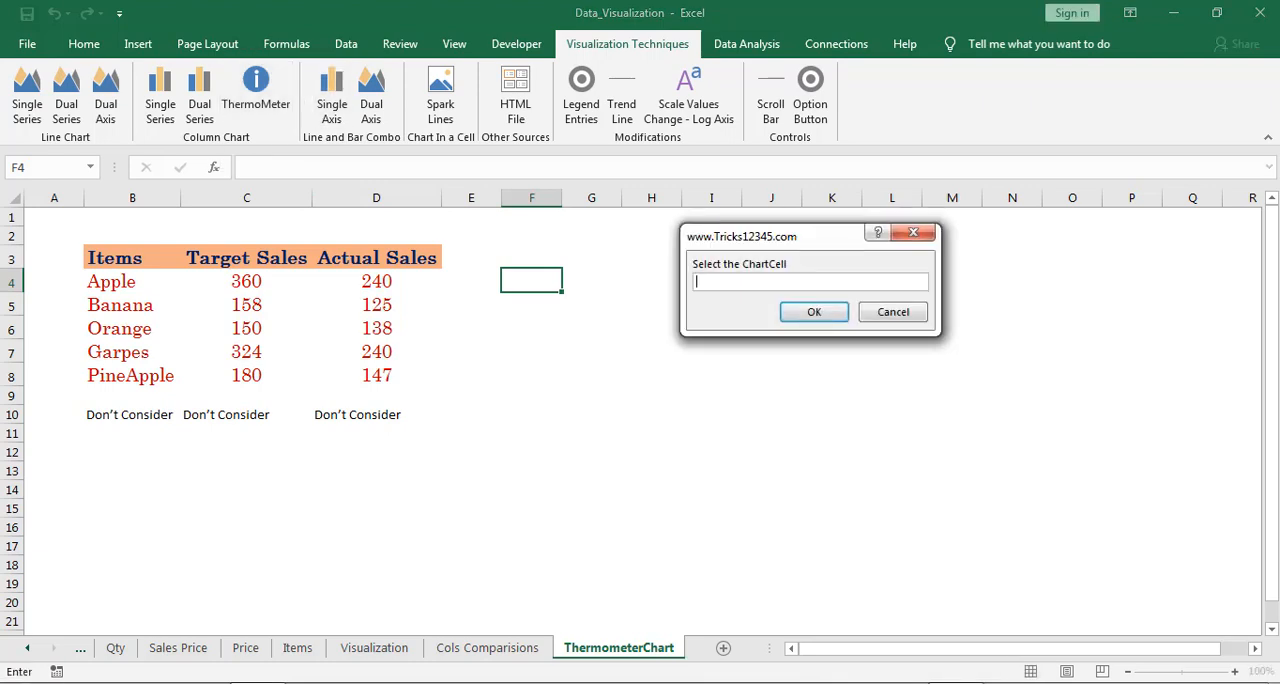
pyautogui.write('$F$3')
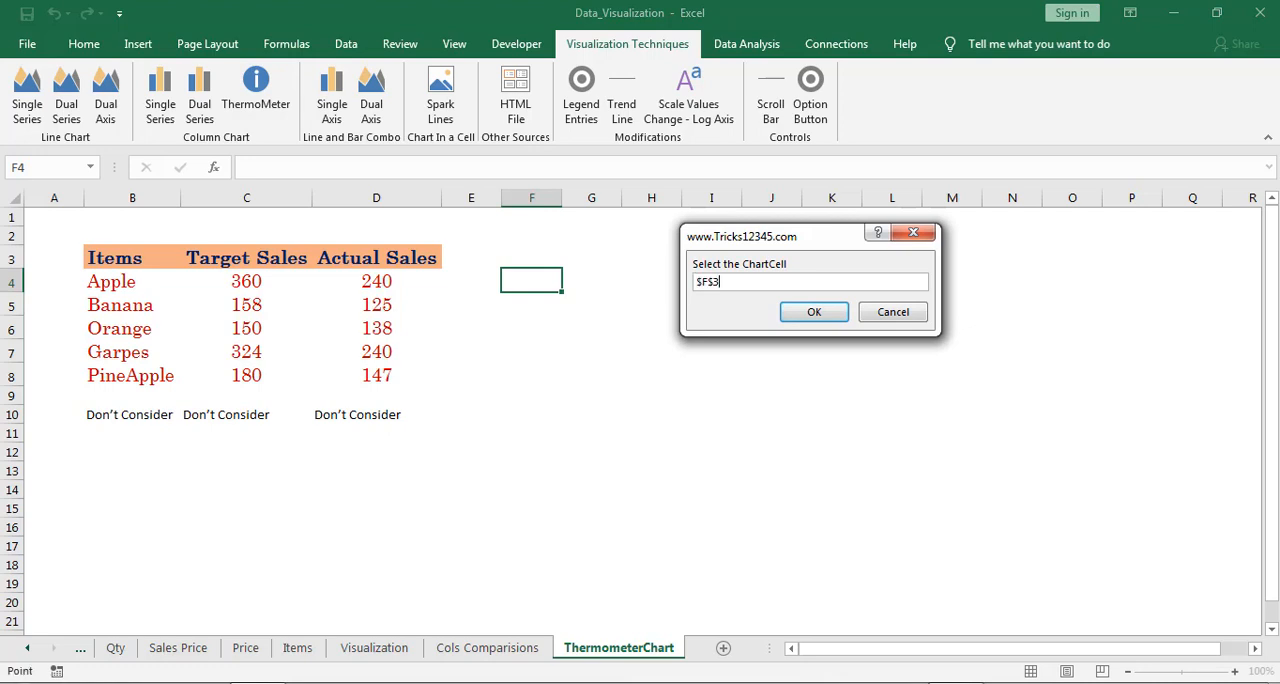
pyautogui.click(812, 312)
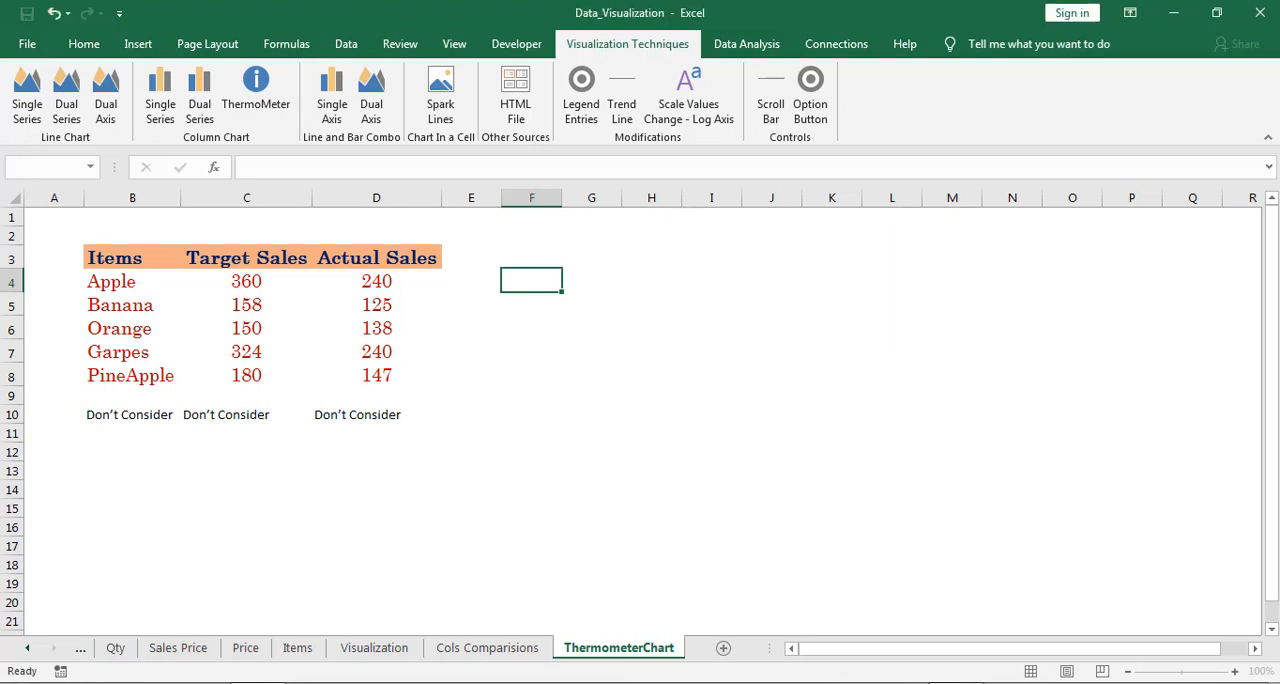
# - Set the Items header (B3) as categories and Target Sales (C3) as the standard series
pyautogui.click(256, 96)
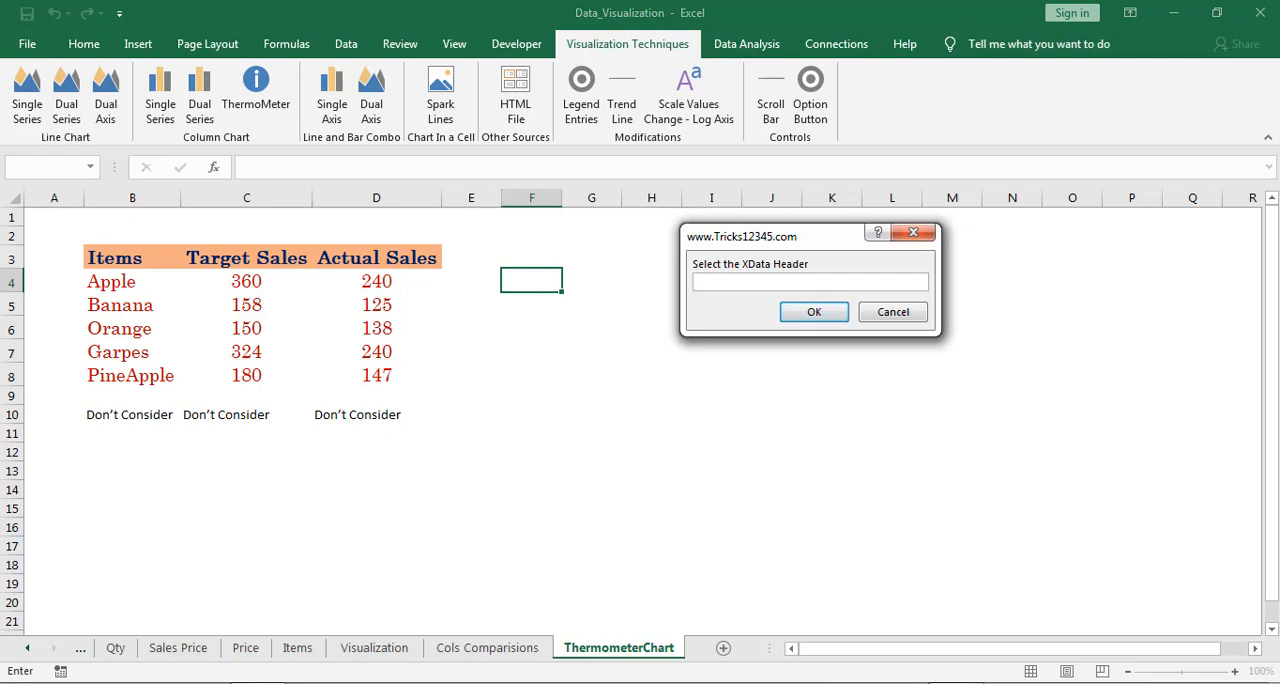
pyautogui.click(114, 256)
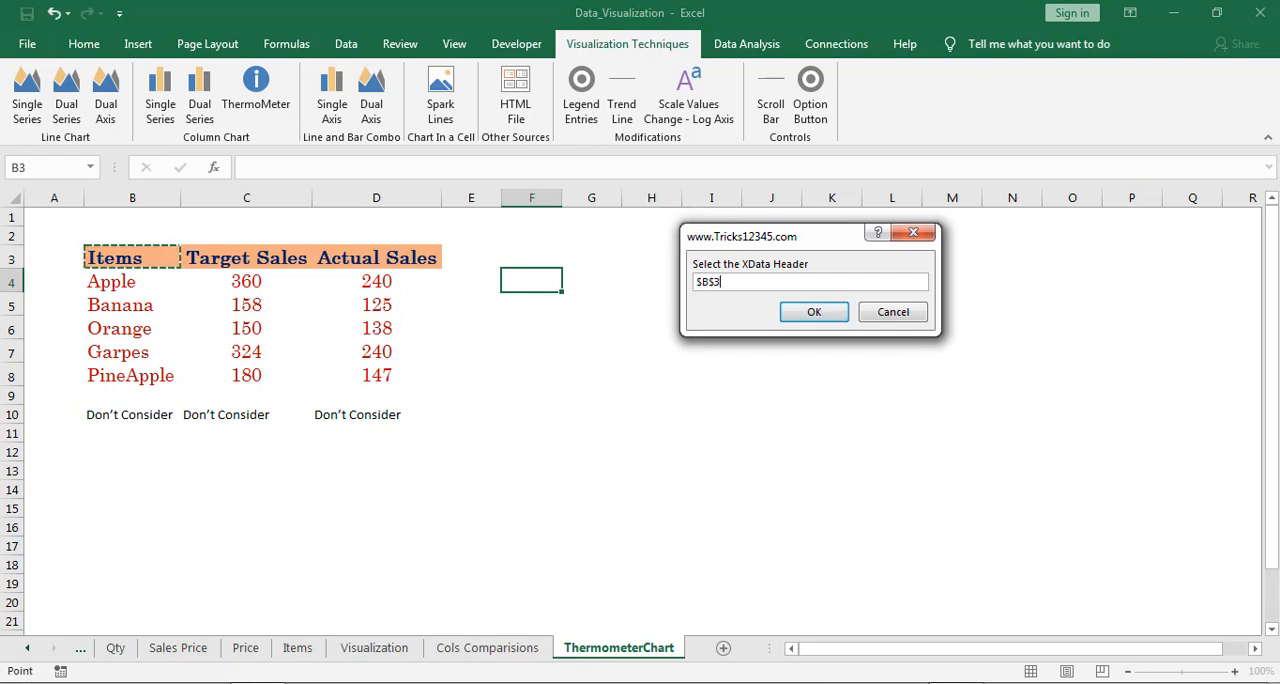
pyautogui.click(814, 312)
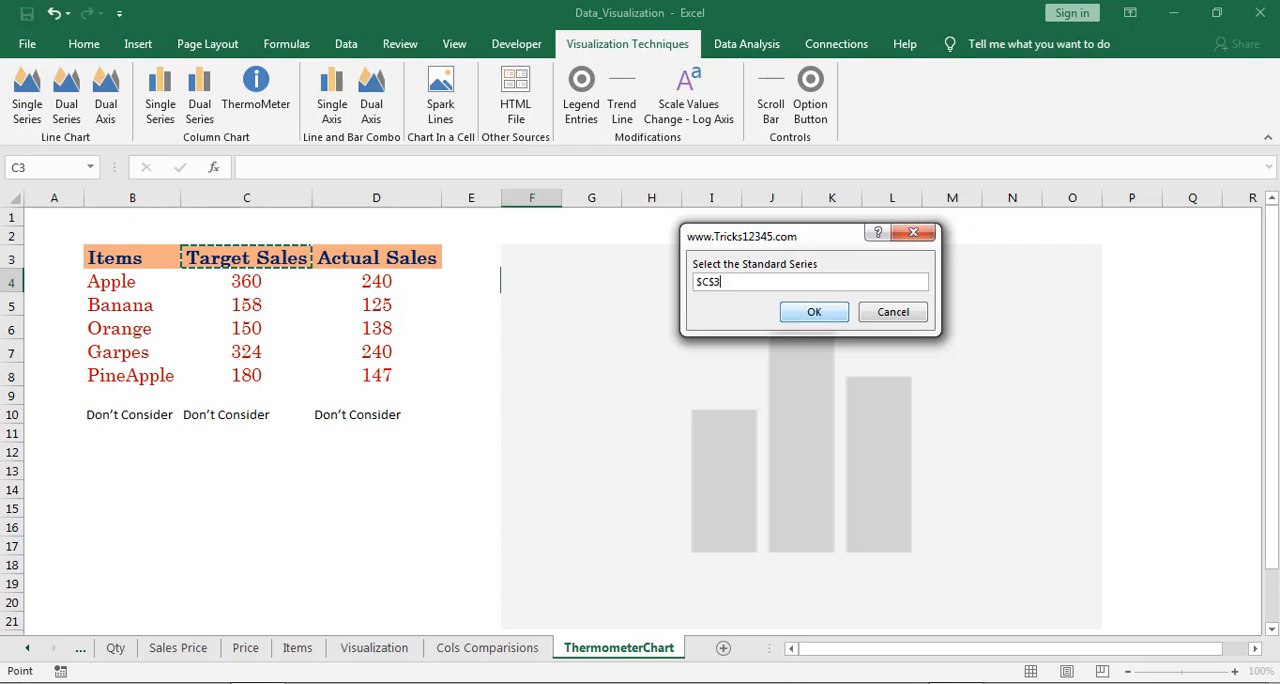
pyautogui.click(812, 312)
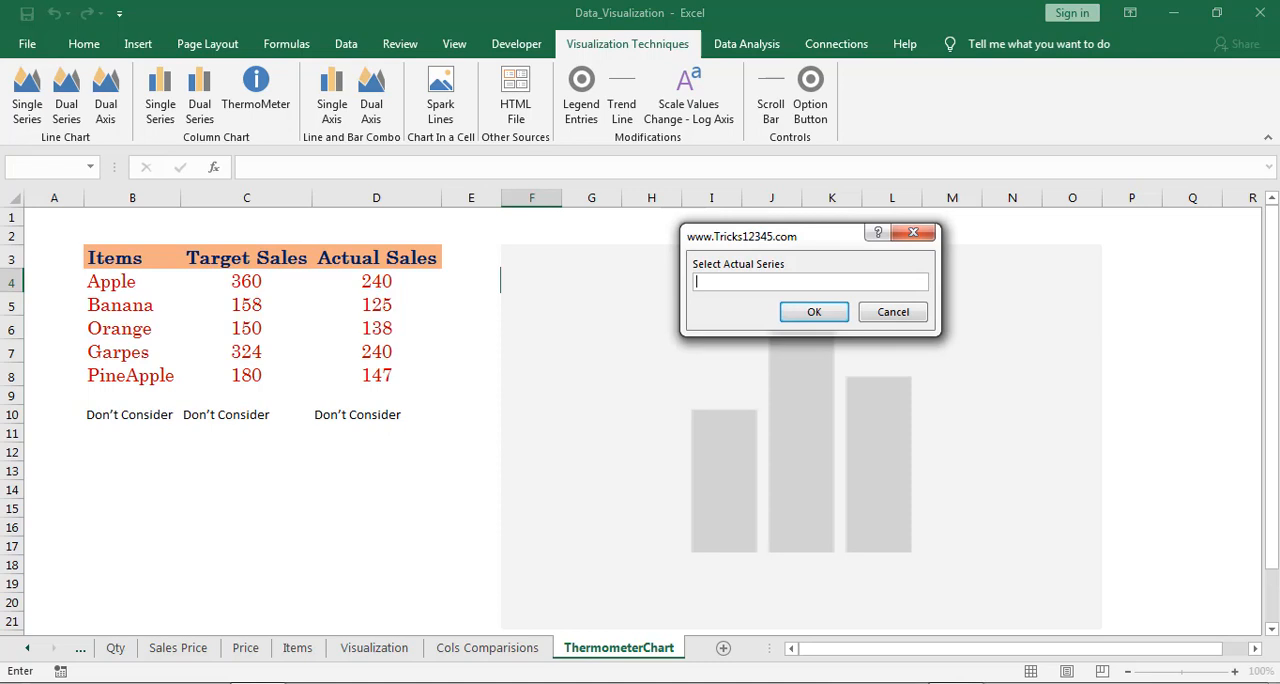
# - Set Actual Sales (D3) as the actual series with axis titles 'Sales Quantity' and 'Items'
pyautogui.click(812, 312)
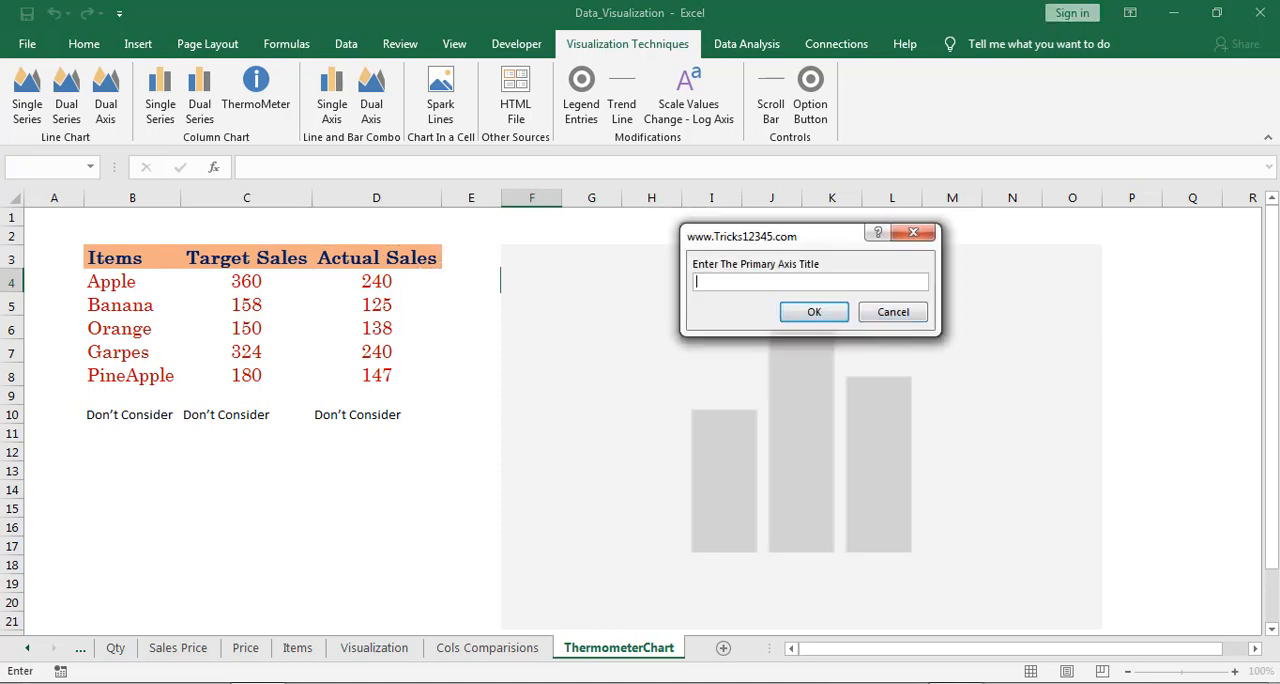
pyautogui.write('Sales')
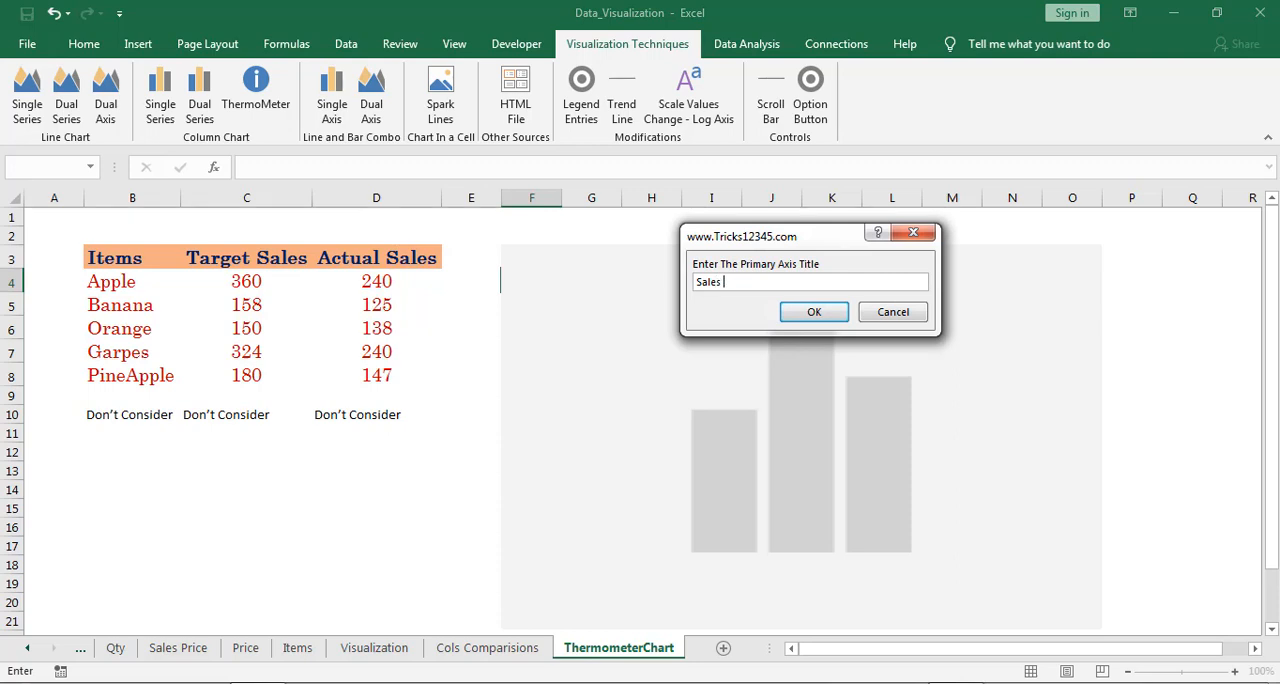
pyautogui.write('Quantity')
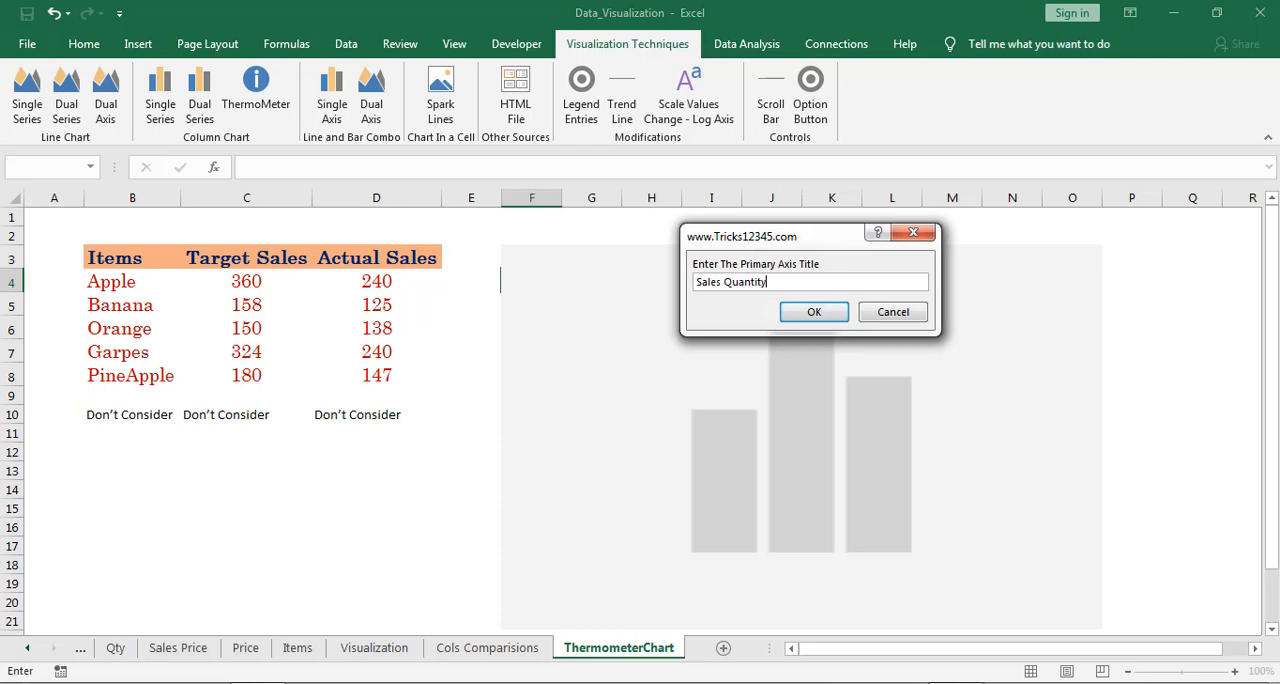
pyautogui.click(812, 312)
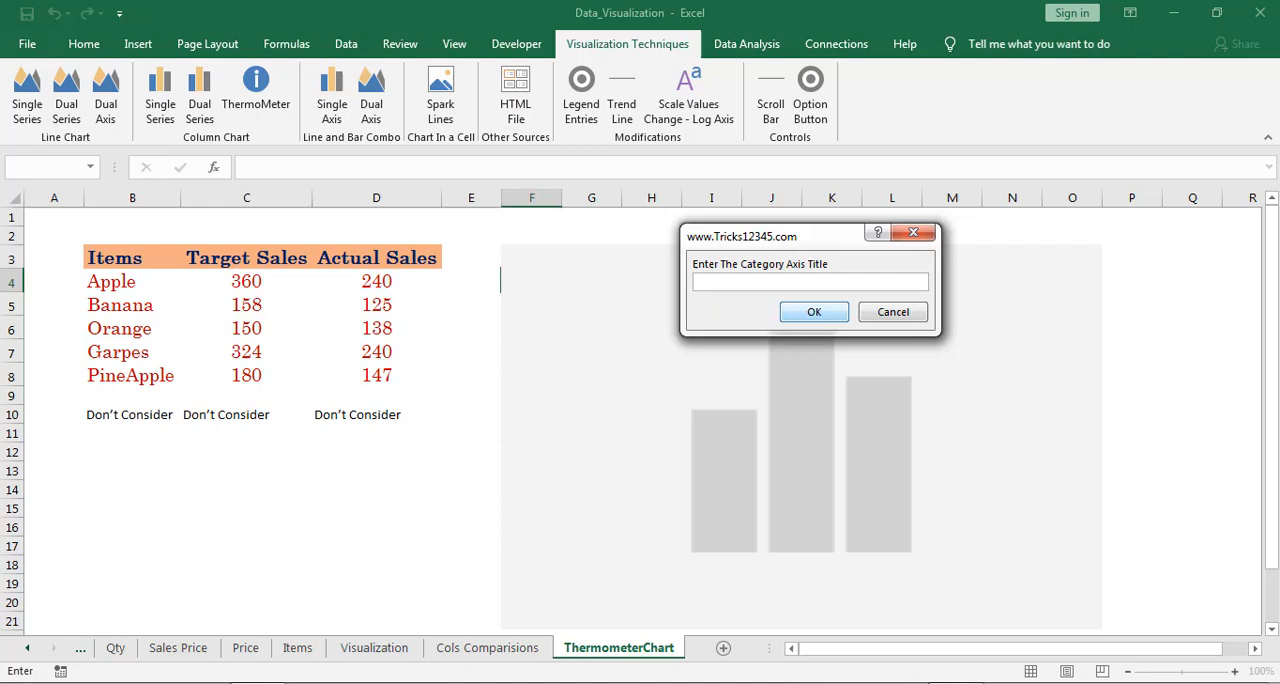
pyautogui.write('I')
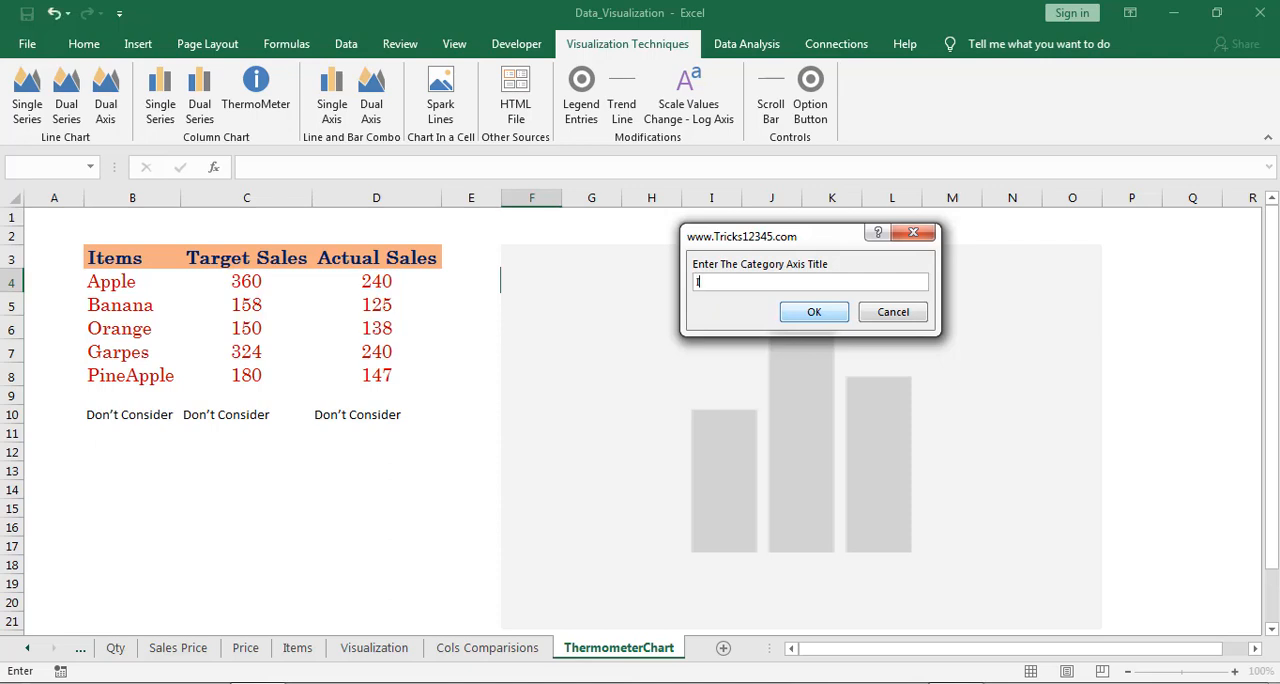
pyautogui.write('Items')
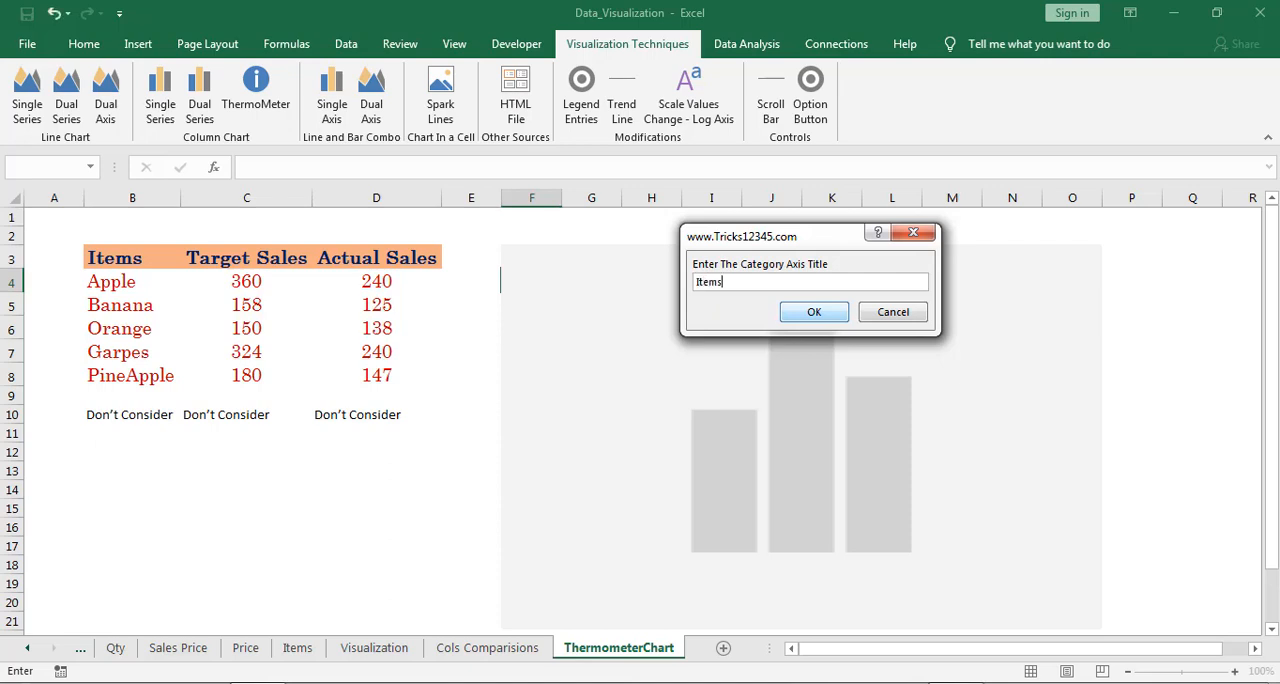
pyautogui.click(812, 312)
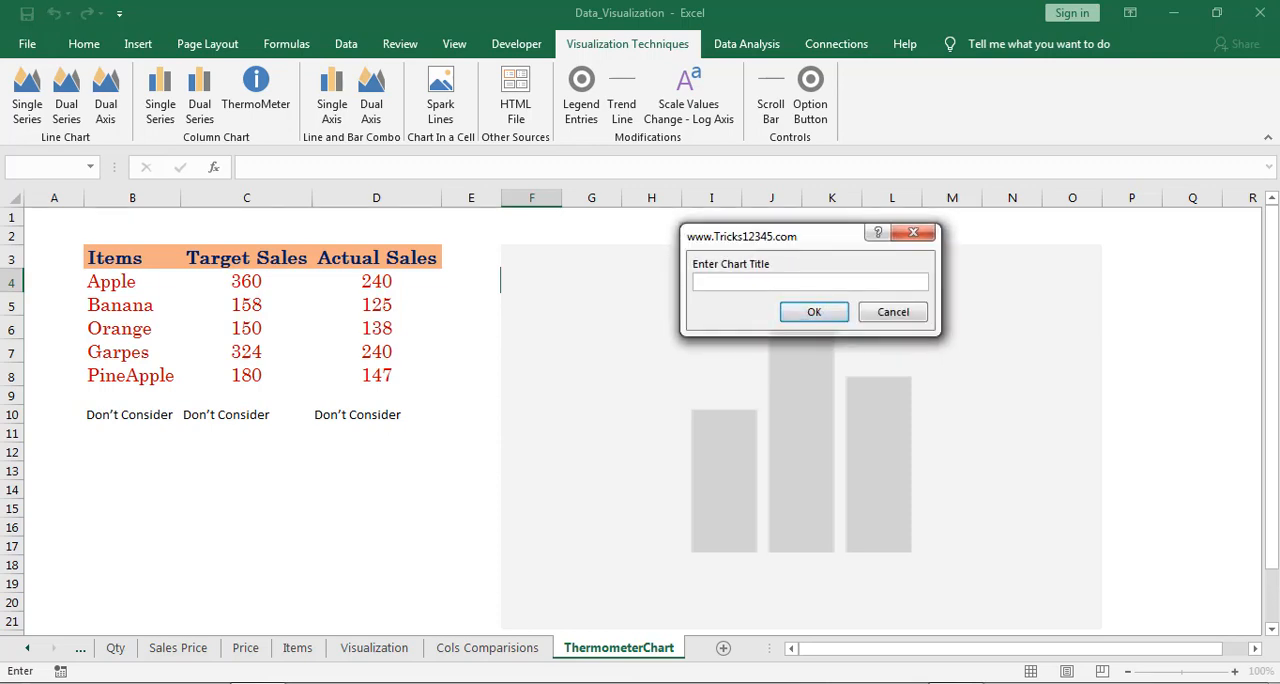
# - Title the chart 'Actual Proportion in Target', name it 'Thermo' and build it
pyautogui.write('Actual Proport')
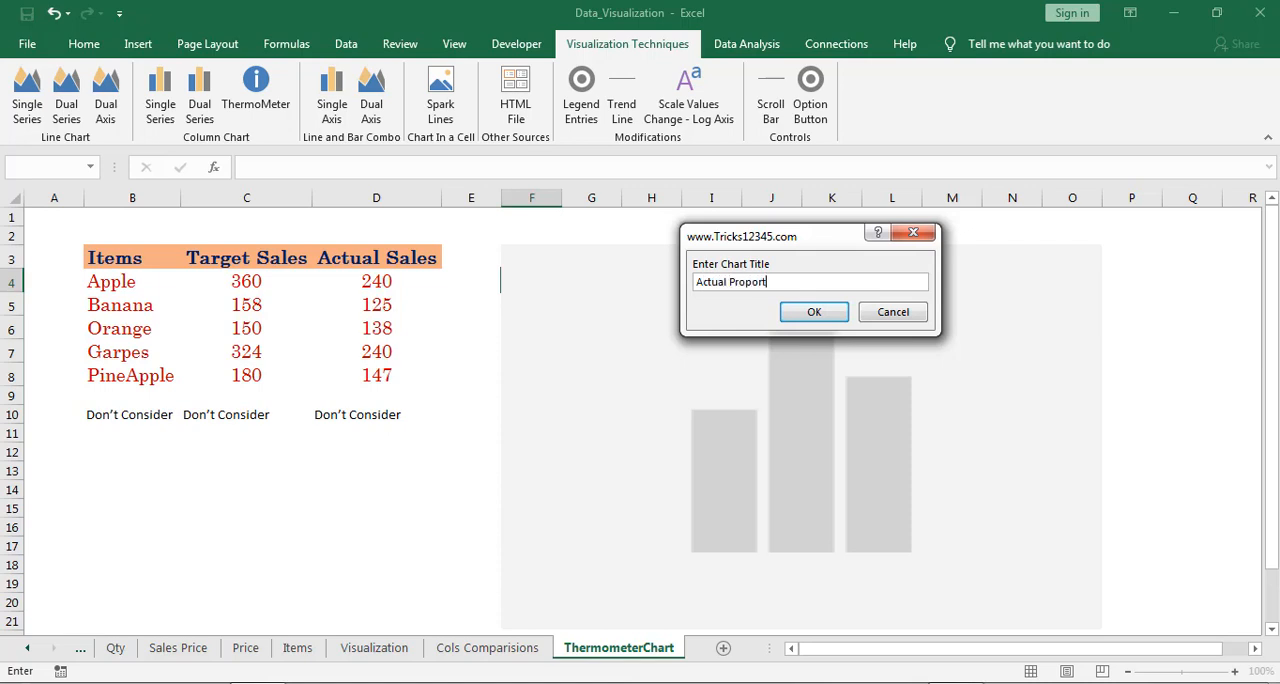
pyautogui.write('ion in')
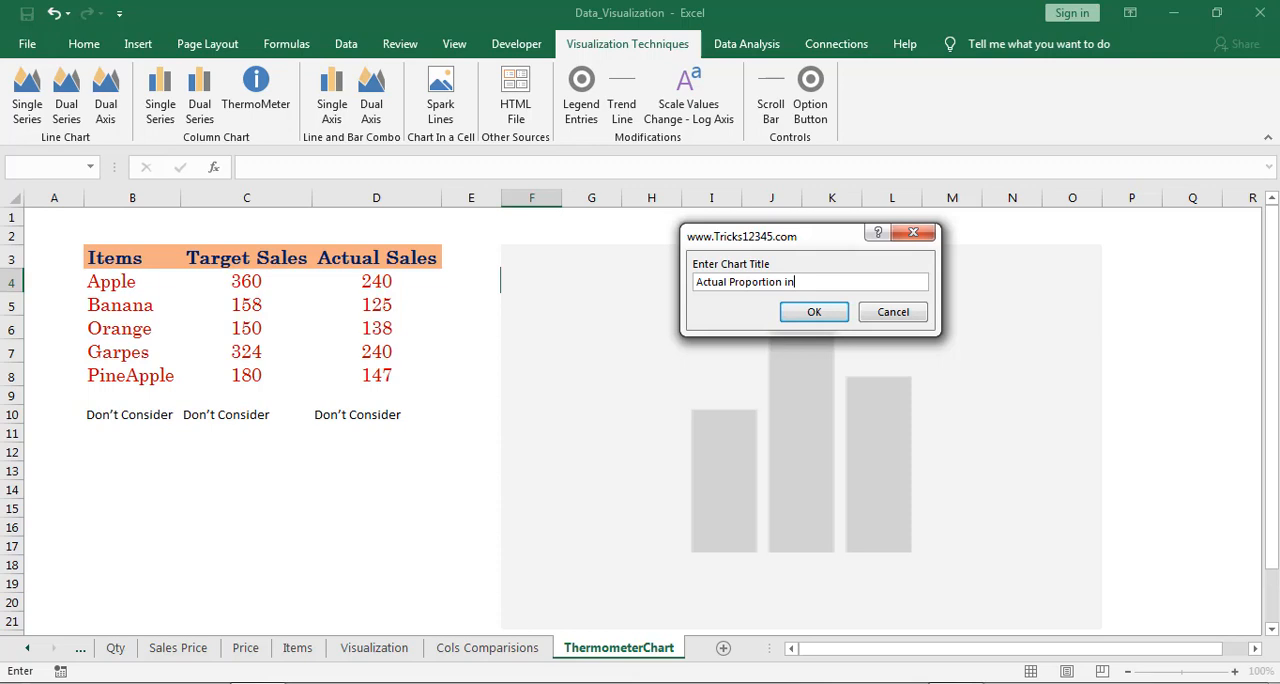
pyautogui.write('Target')
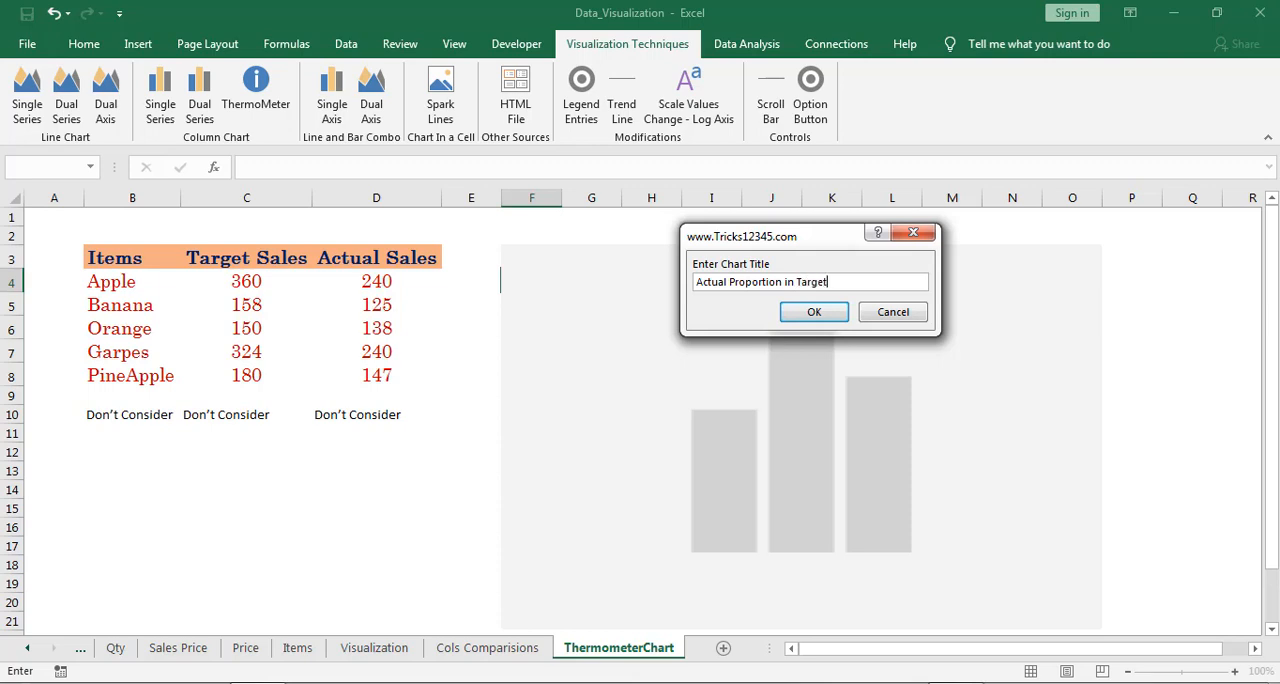
pyautogui.click(812, 312)
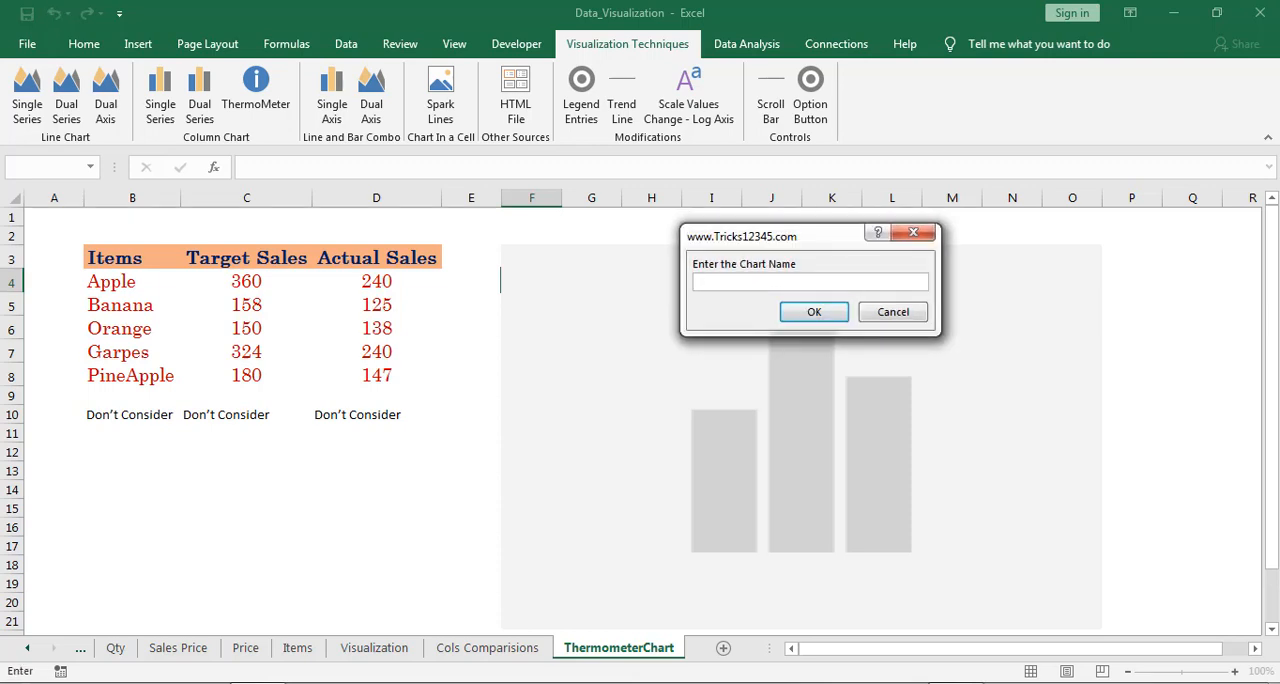
pyautogui.write('Thermo')
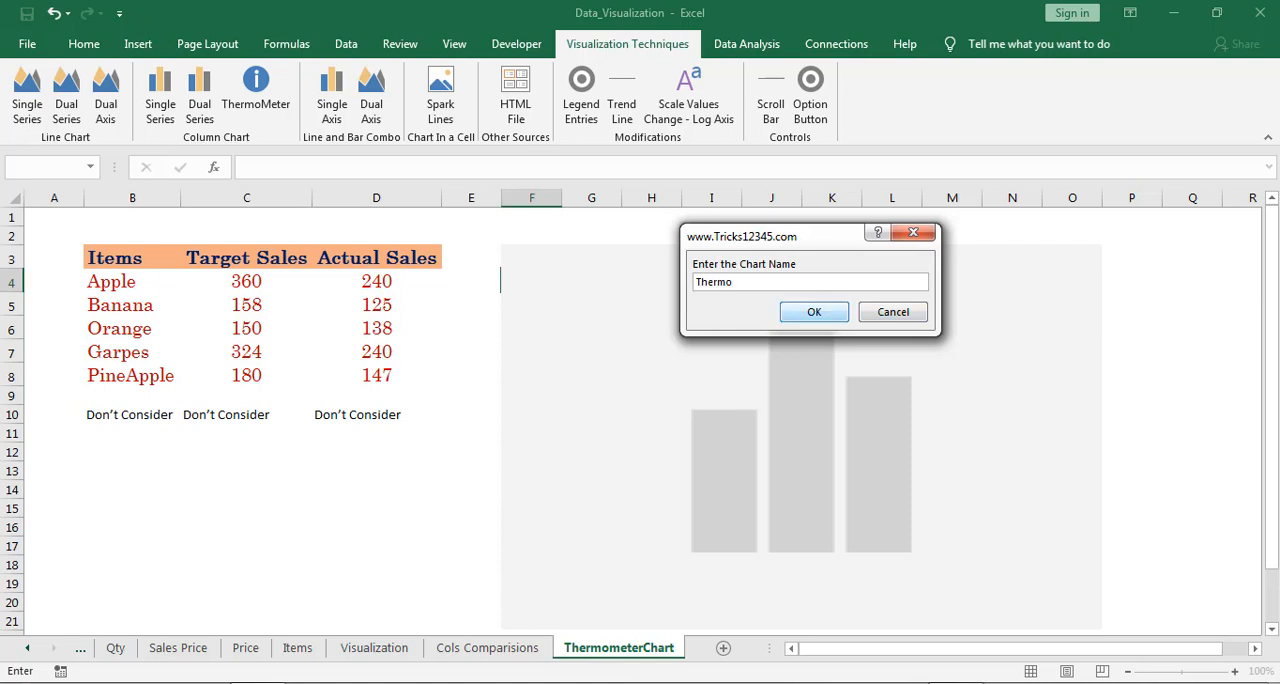
pyautogui.click(812, 312)
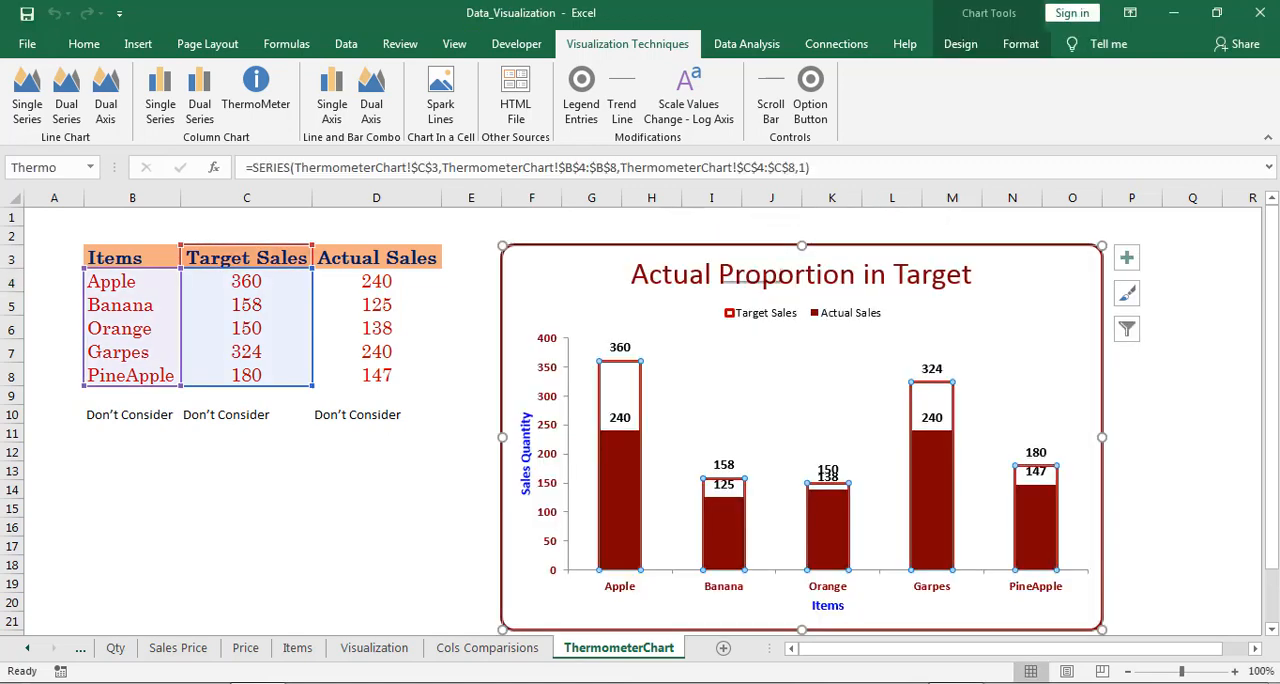